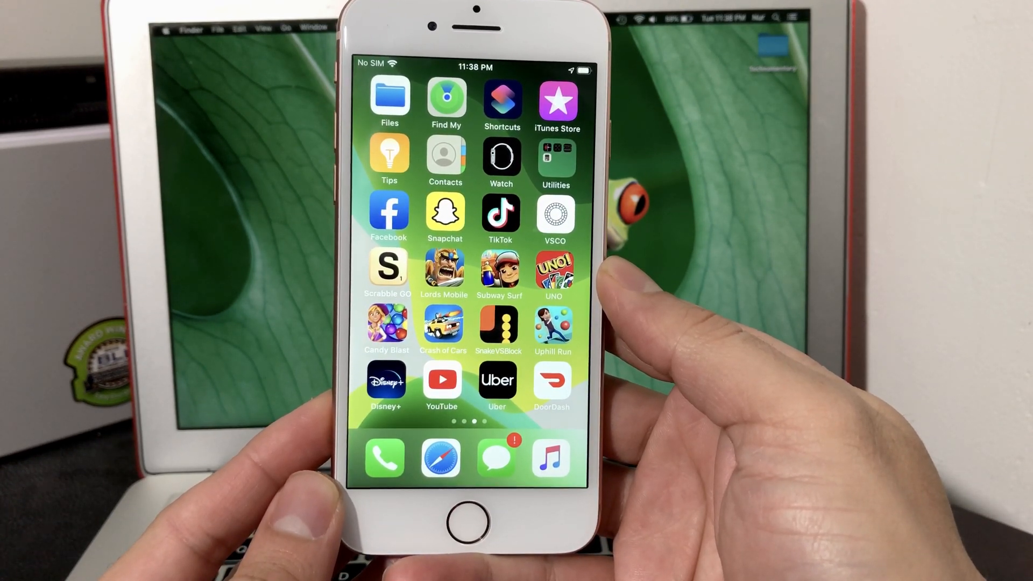
Swipe through the Home Screen pages to find the Zoom icon and launch it.
{"action": "scroll", "scroll_direction": "left", "scroll_amount": 3}
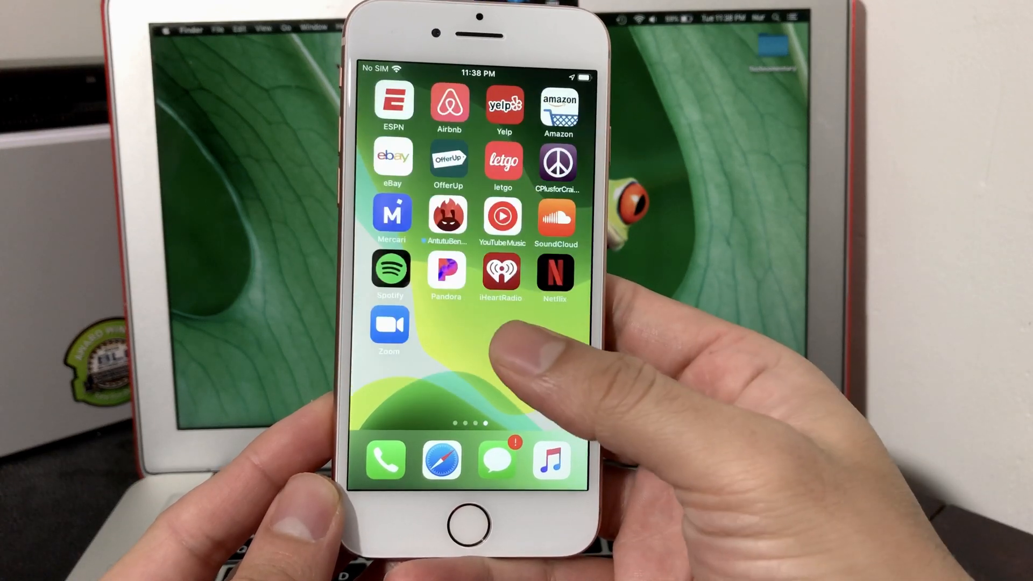
{"action": "scroll", "scroll_direction": "right", "scroll_amount": 3}
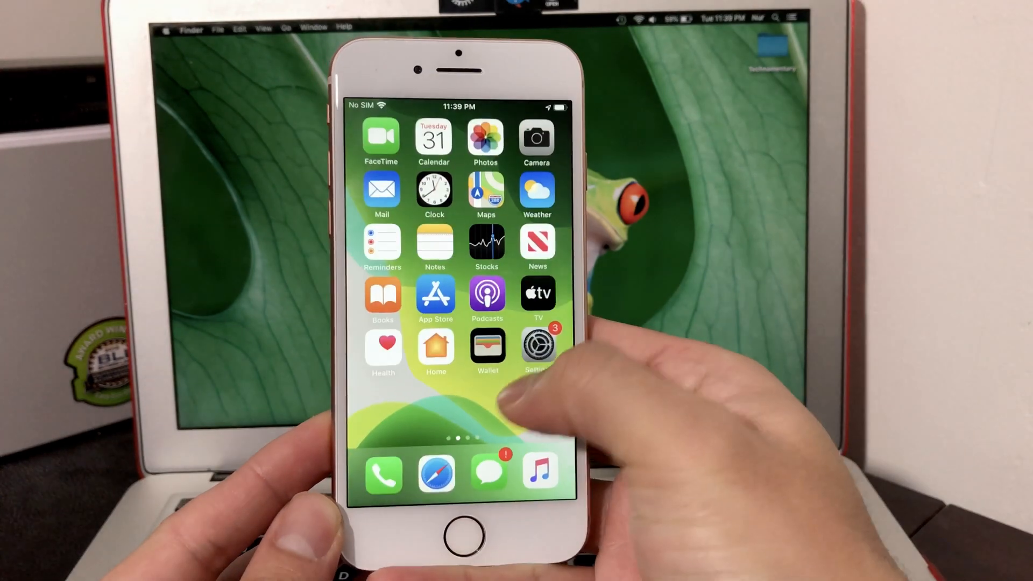
{"action": "scroll", "scroll_direction": "left", "scroll_amount": 3}
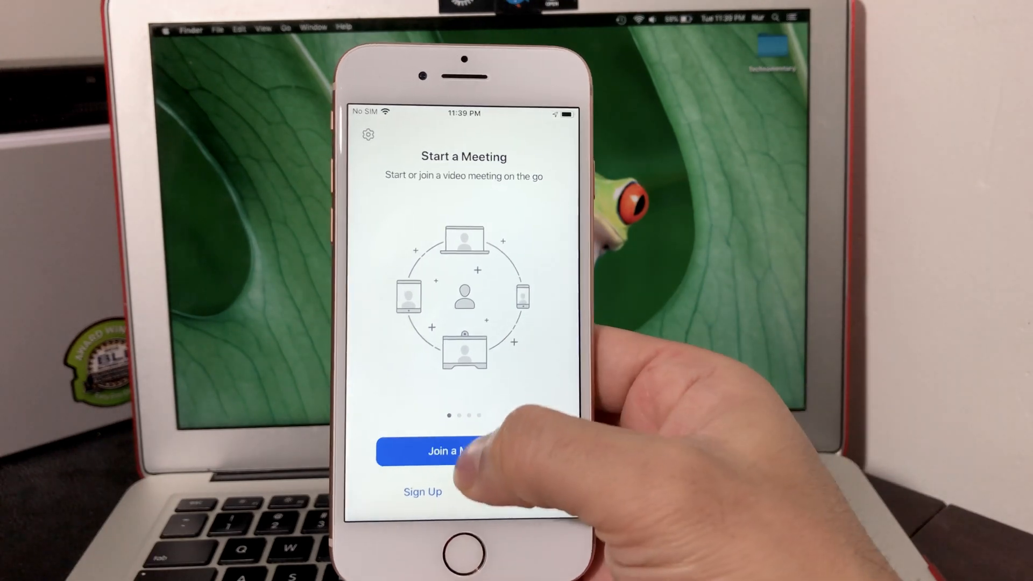
{"action": "left_click", "coordinate": [446, 451]}
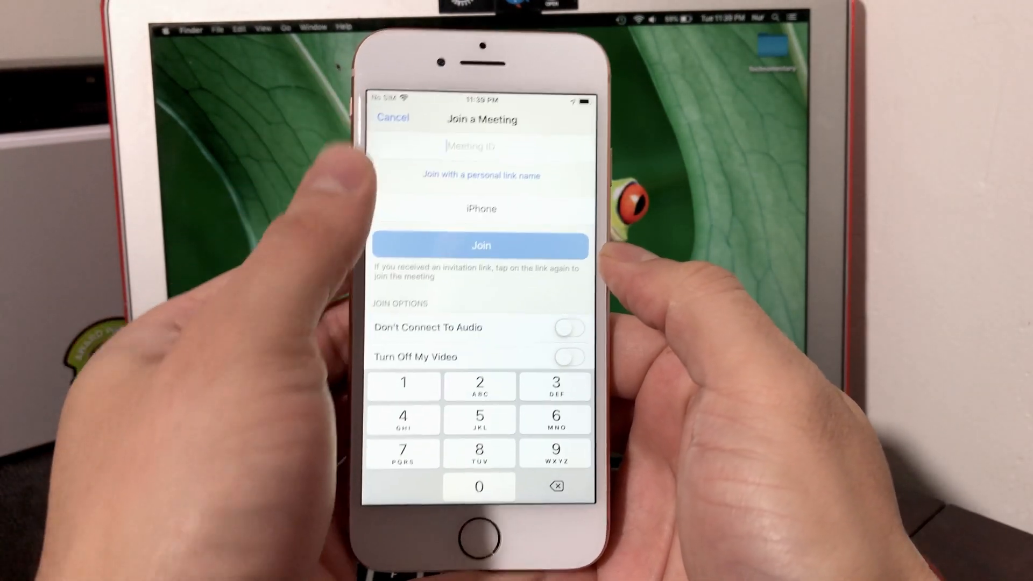
{"action": "left_click", "coordinate": [480, 207]}
{"action": "type", "text": "T"}
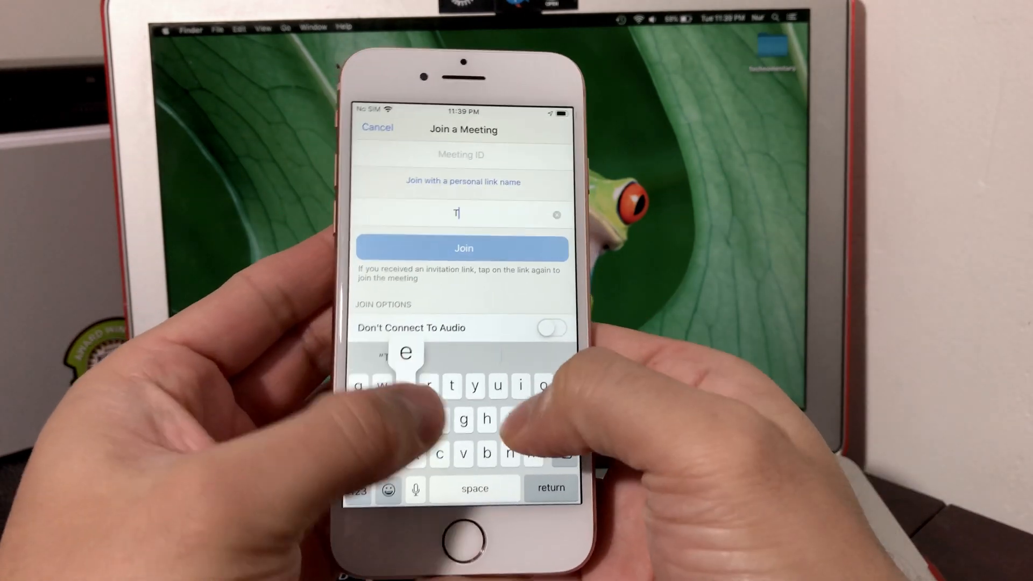
{"action": "type", "text": "ech"}
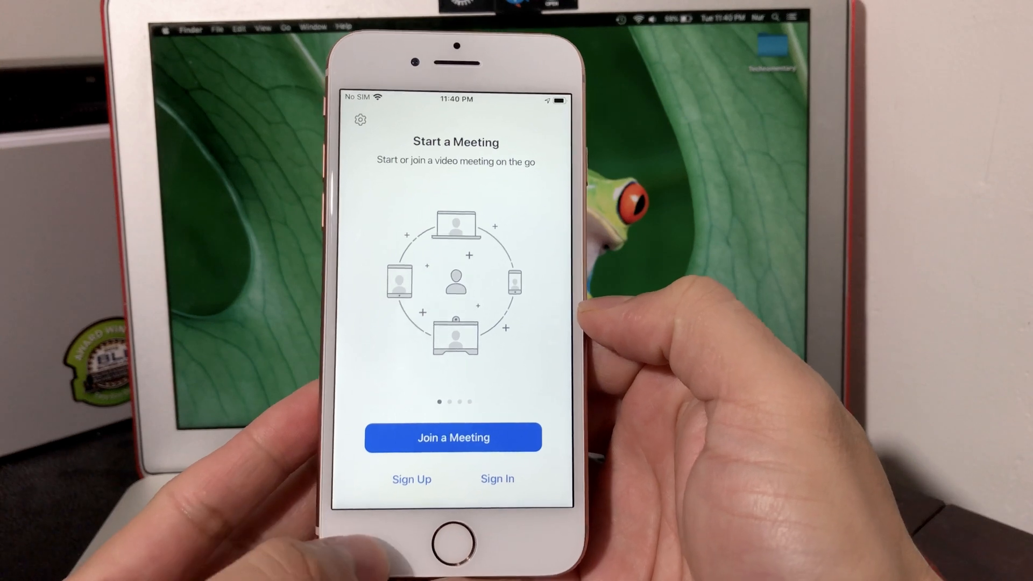
{"action": "left_click", "coordinate": [411, 479]}
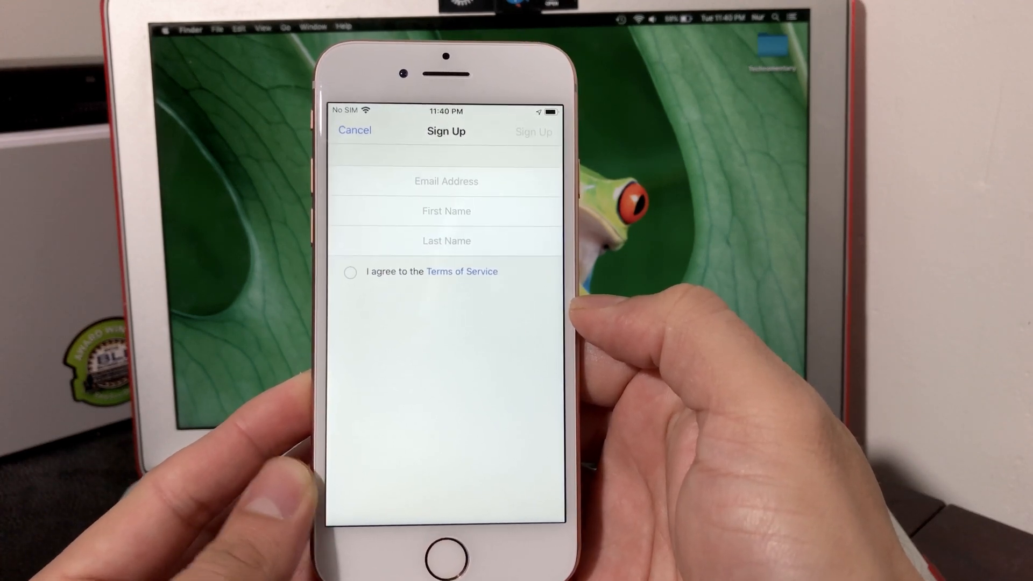
{"action": "left_click", "coordinate": [354, 131]}
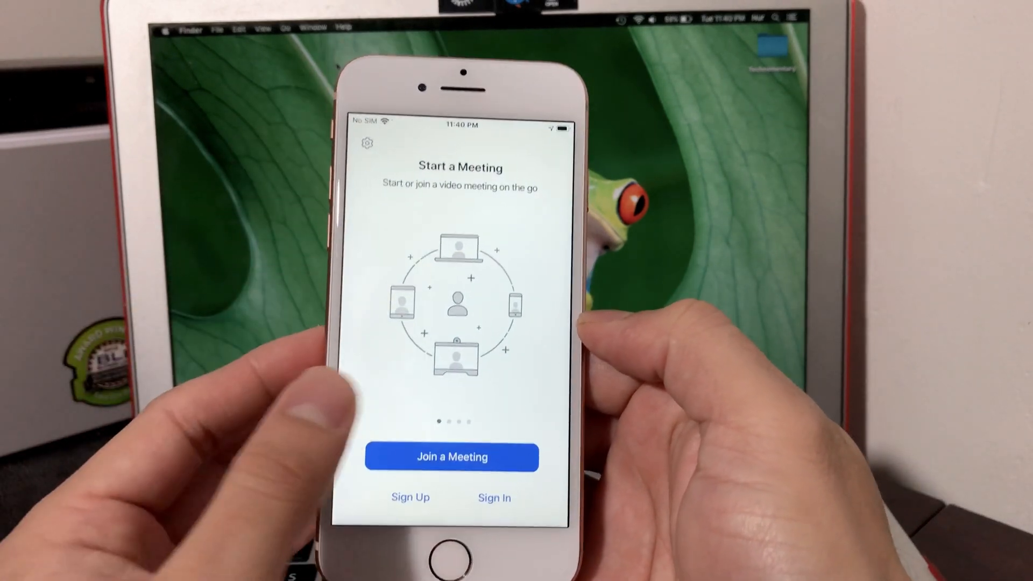
Sign in to the existing Zoom account to reach the Meet & Chat home.
{"action": "left_click", "coordinate": [494, 497]}
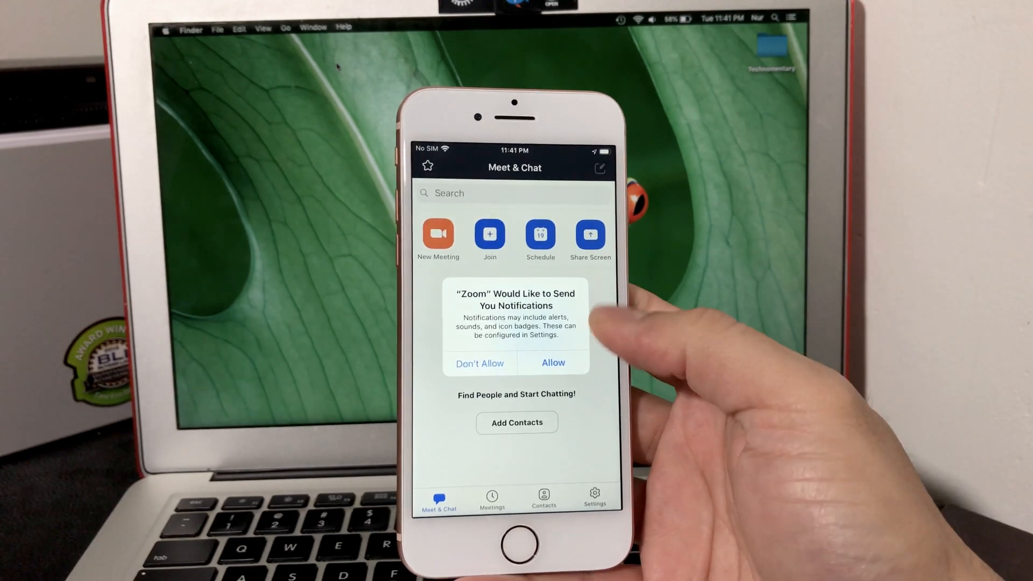
Allow notifications and answer the calendar access request.
{"action": "left_click", "coordinate": [552, 363]}
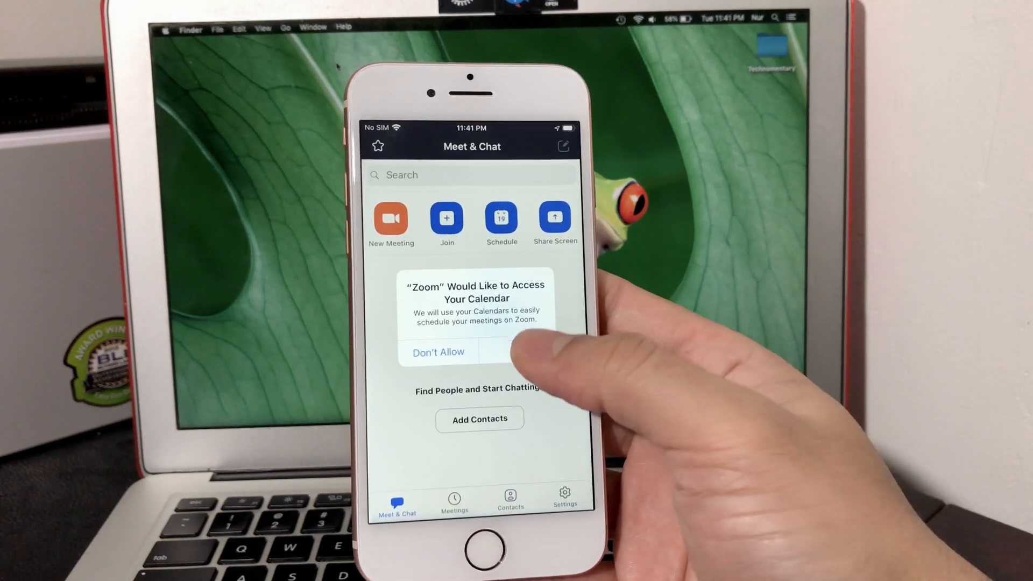
{"action": "left_click", "coordinate": [437, 352]}
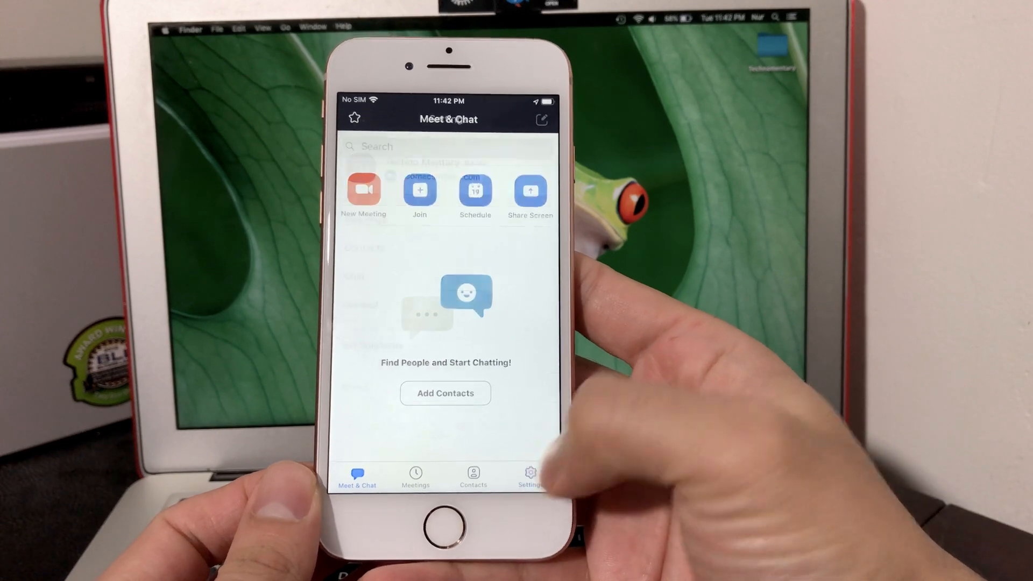
{"action": "left_click", "coordinate": [530, 477]}
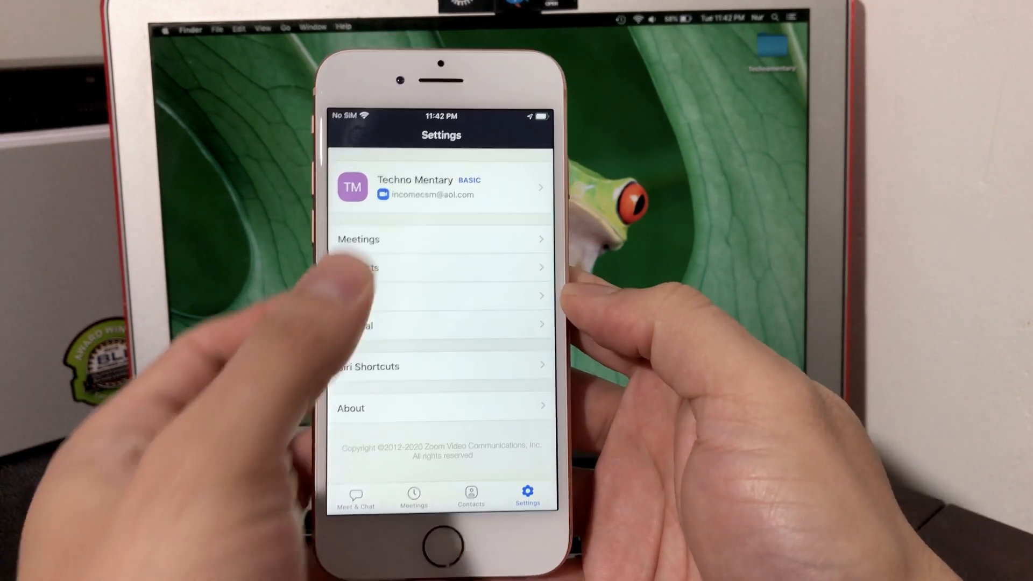
{"action": "left_click", "coordinate": [440, 186]}
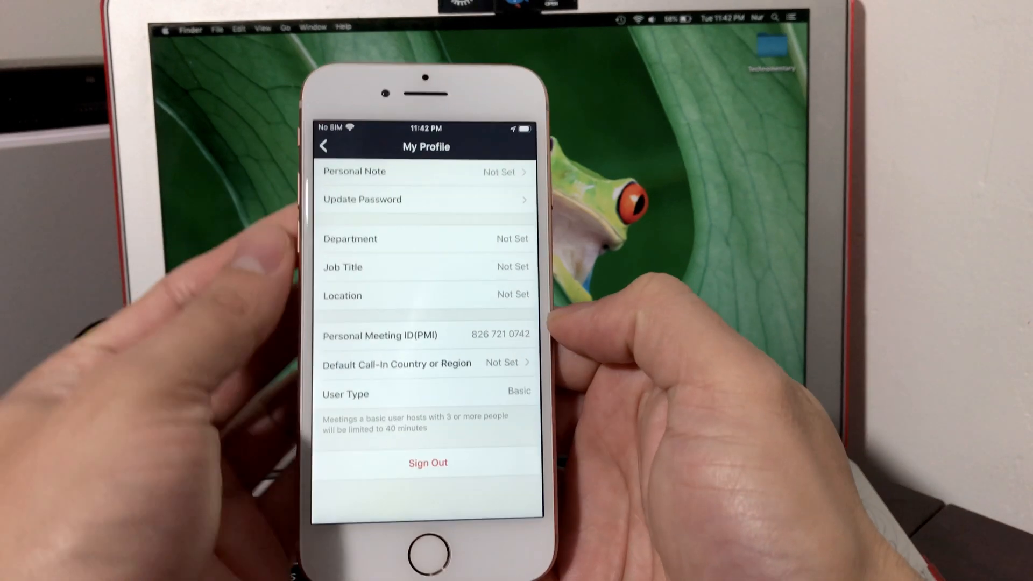
{"action": "left_click", "coordinate": [324, 146]}
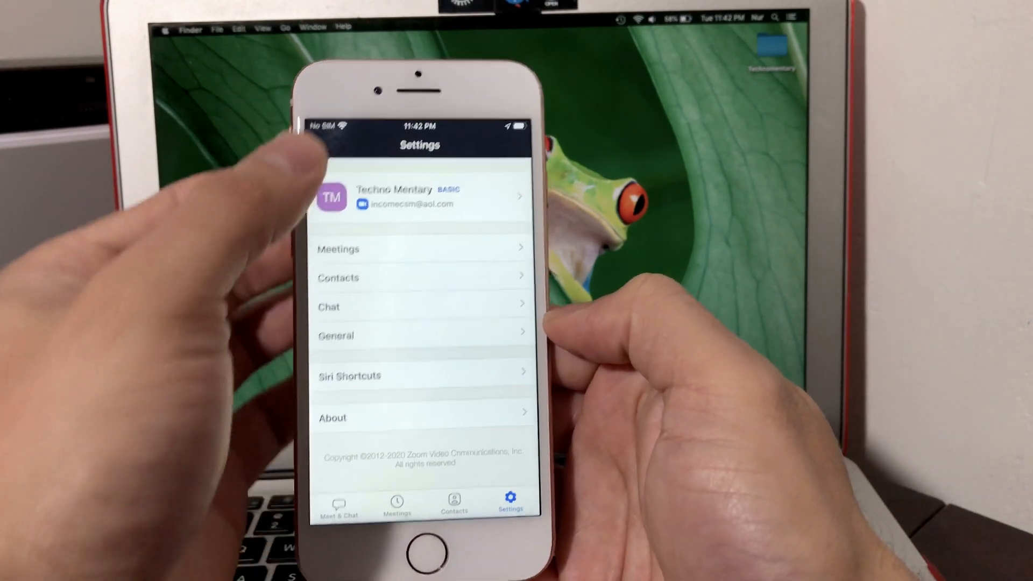
{"action": "left_click", "coordinate": [338, 493]}
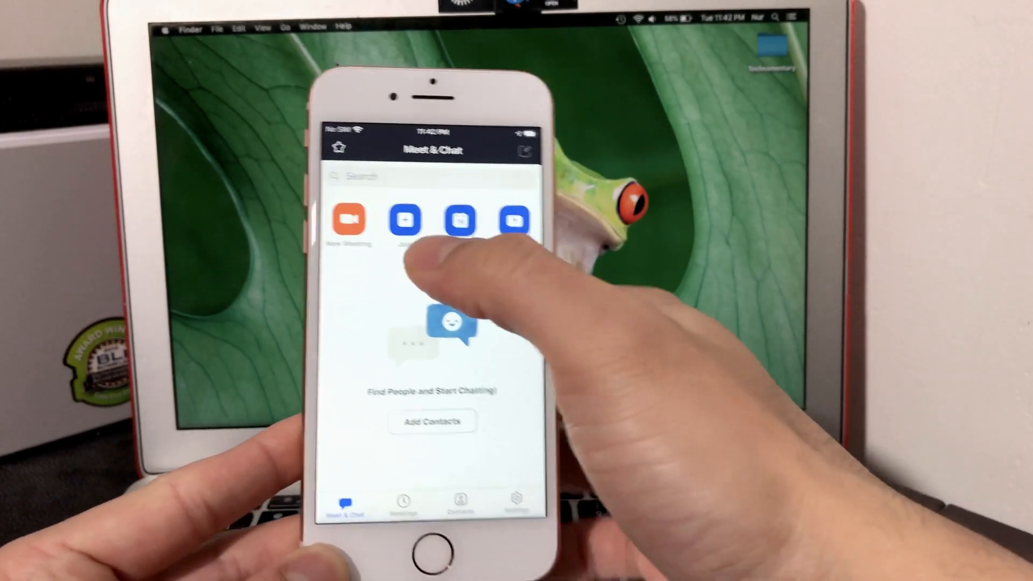
Review the Video On toggle in New Meeting options, then start the meeting.
{"action": "left_click", "coordinate": [349, 220]}
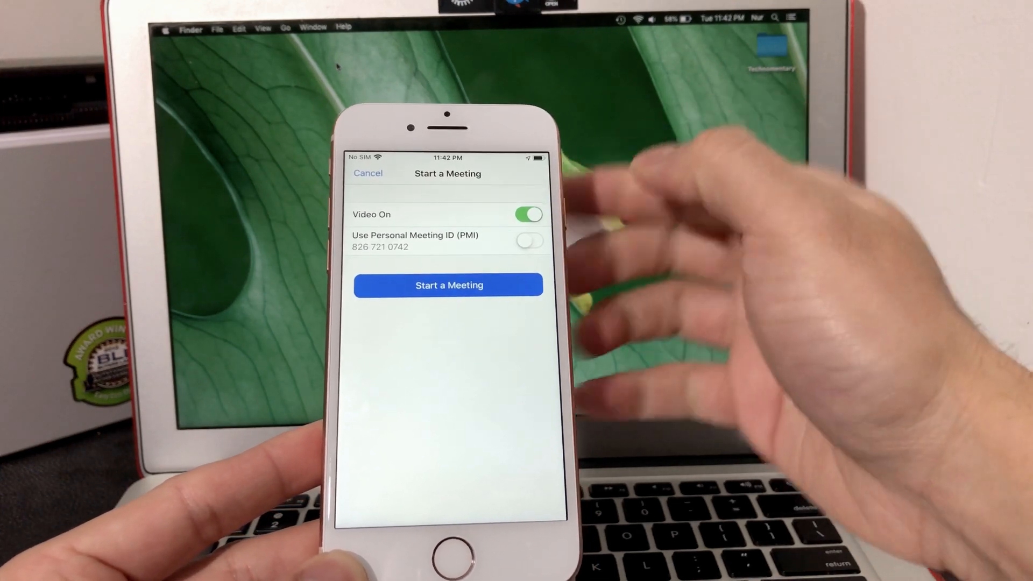
{"action": "left_click", "coordinate": [529, 211]}
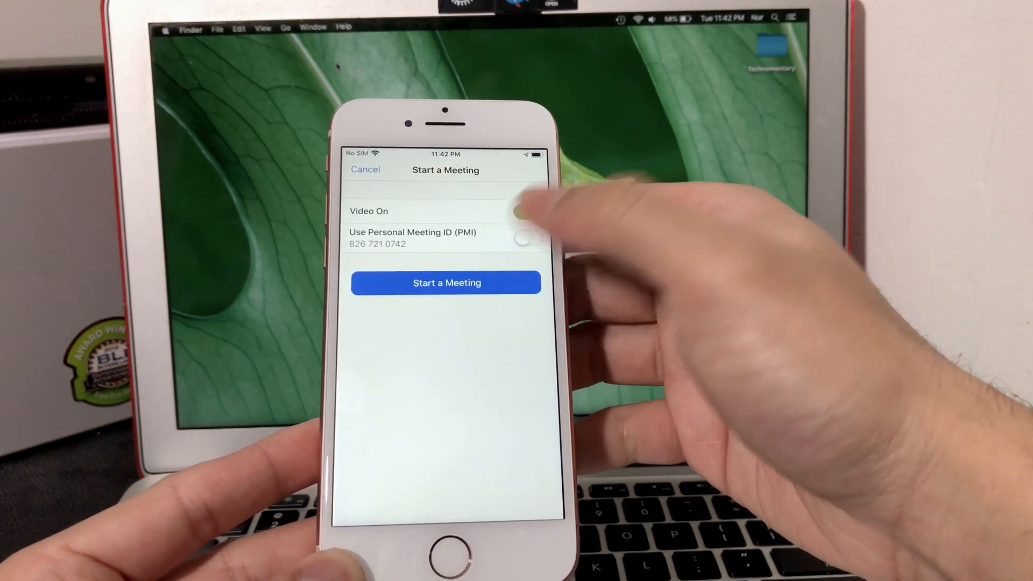
{"action": "left_click", "coordinate": [364, 169]}
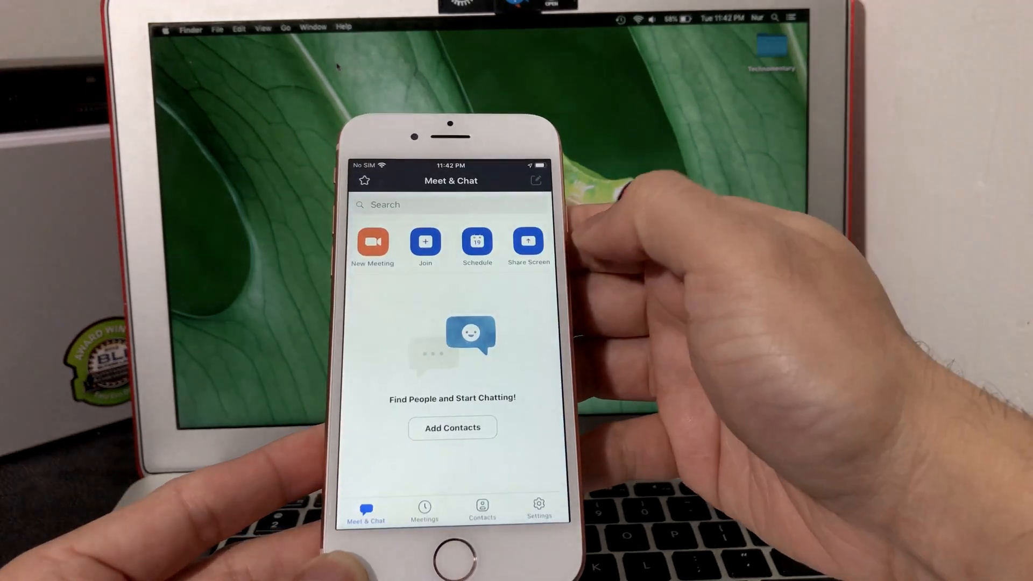
{"action": "left_click", "coordinate": [372, 241]}
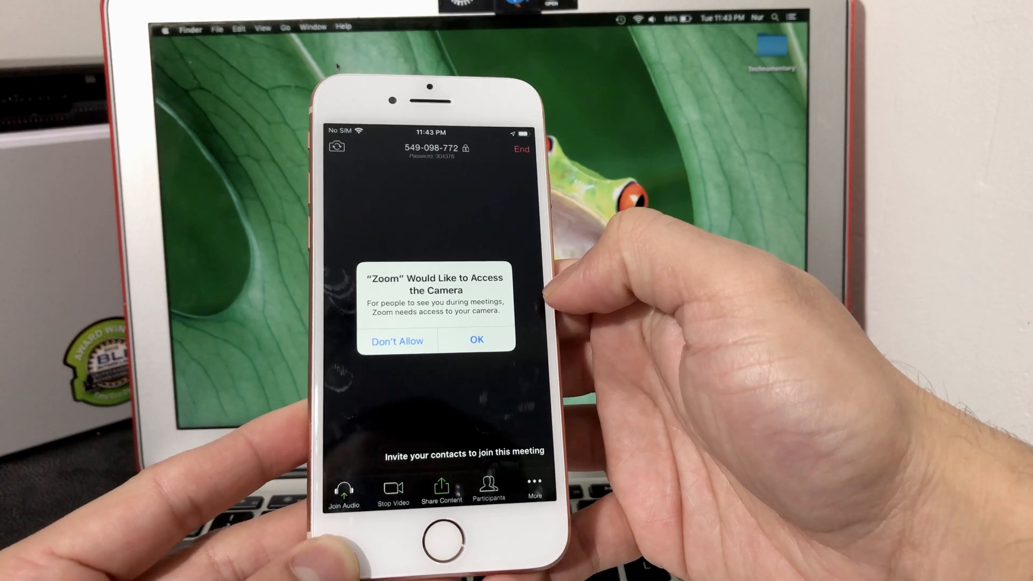
Grant camera and microphone access, then unmute the microphone from the toolbar.
{"action": "left_click", "coordinate": [477, 340]}
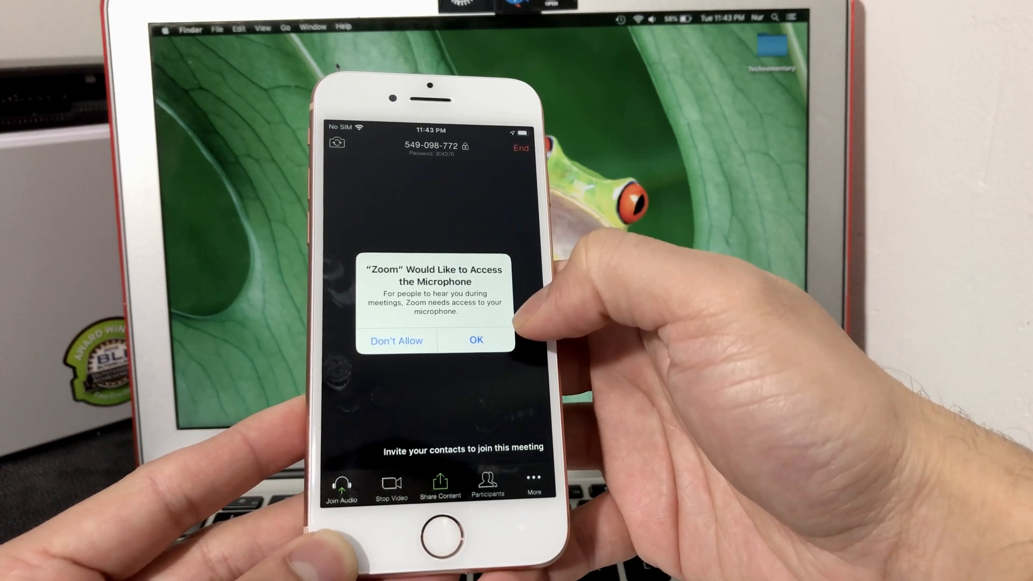
{"action": "left_click", "coordinate": [476, 340]}
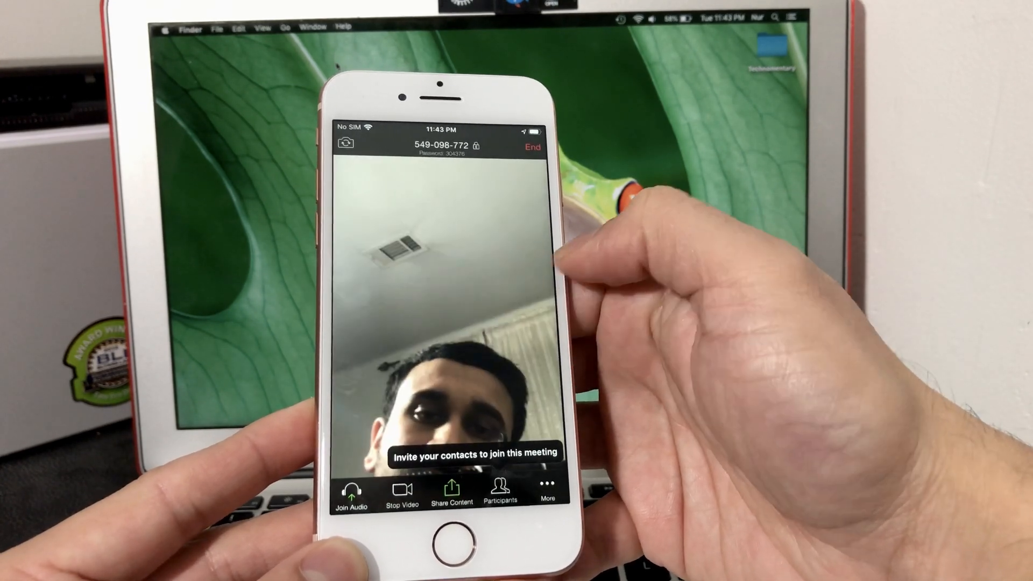
{"action": "left_click", "coordinate": [351, 493]}
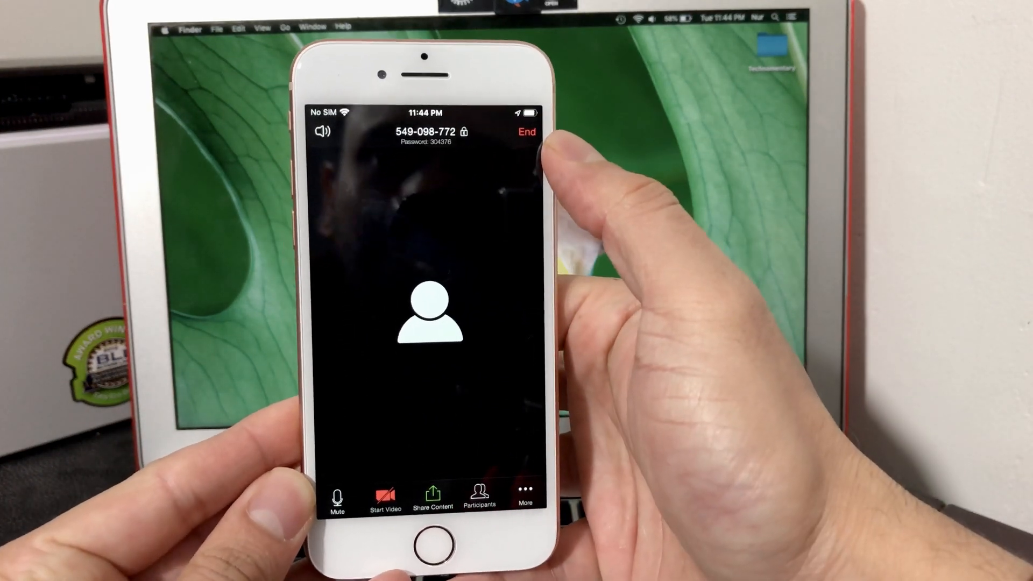
{"action": "left_click", "coordinate": [527, 132]}
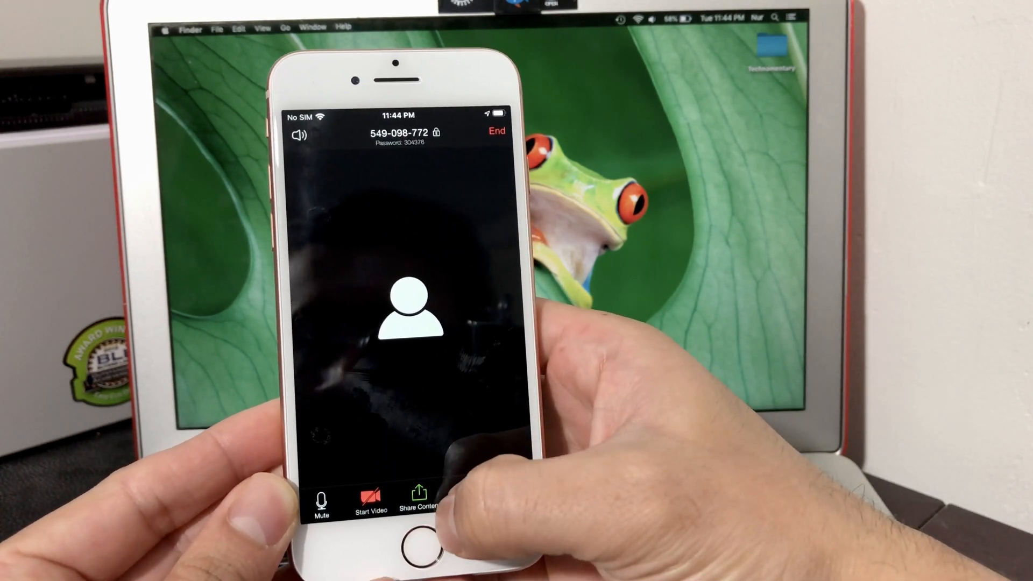
{"action": "left_click", "coordinate": [418, 498]}
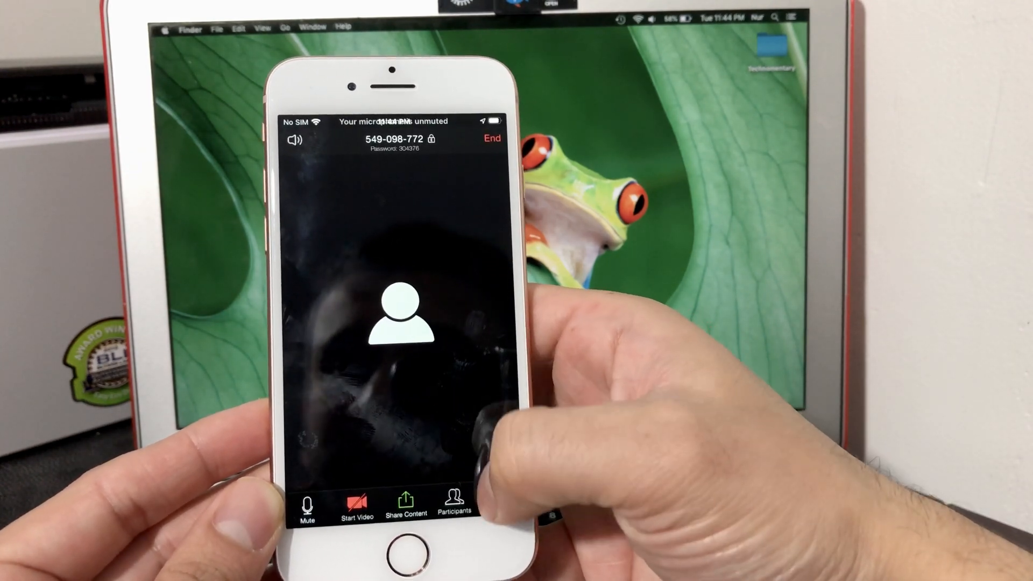
Show the Participants list with yourself as sole participant and host.
{"action": "left_click", "coordinate": [455, 504]}
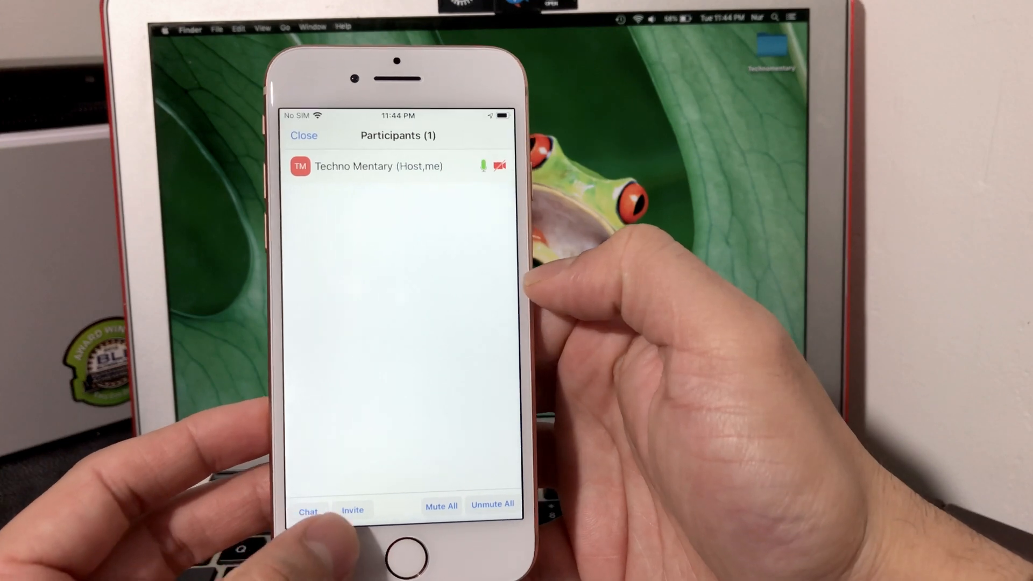
{"action": "left_click", "coordinate": [353, 510]}
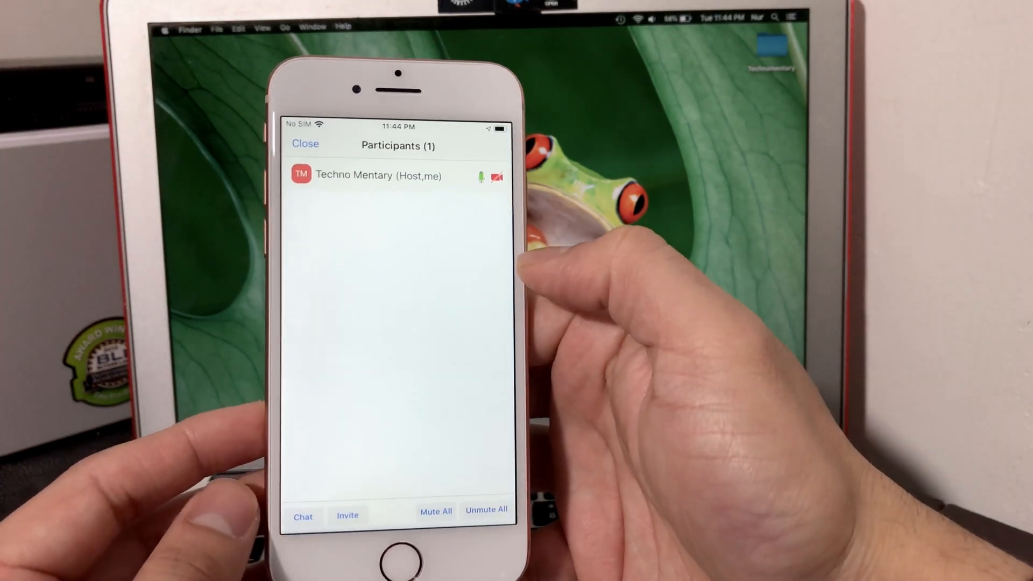
Apply the bridge virtual background and decline Photos library access for a custom one.
{"action": "left_click", "coordinate": [304, 143]}
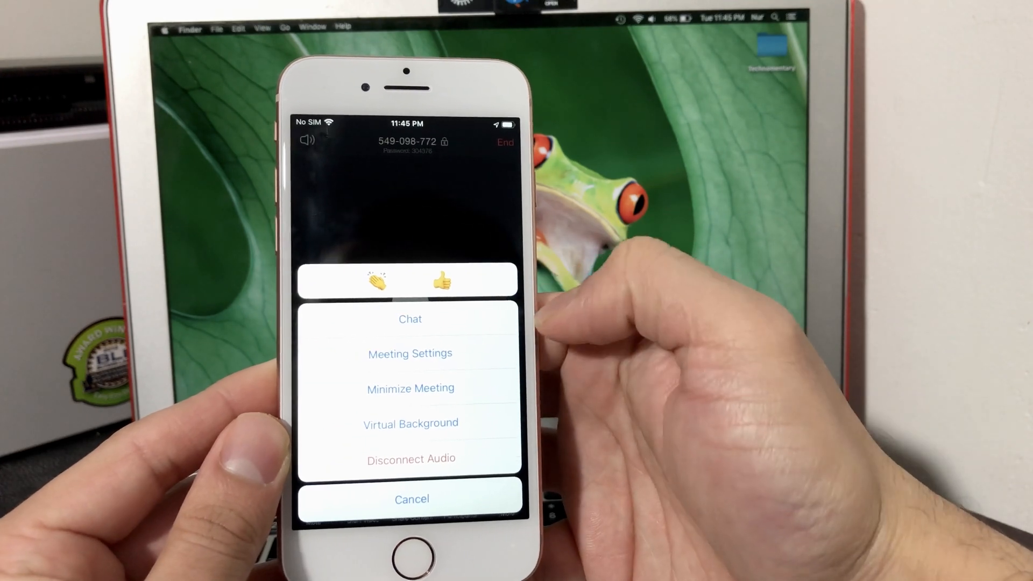
{"action": "mouse_move", "coordinate": [547, 363]}
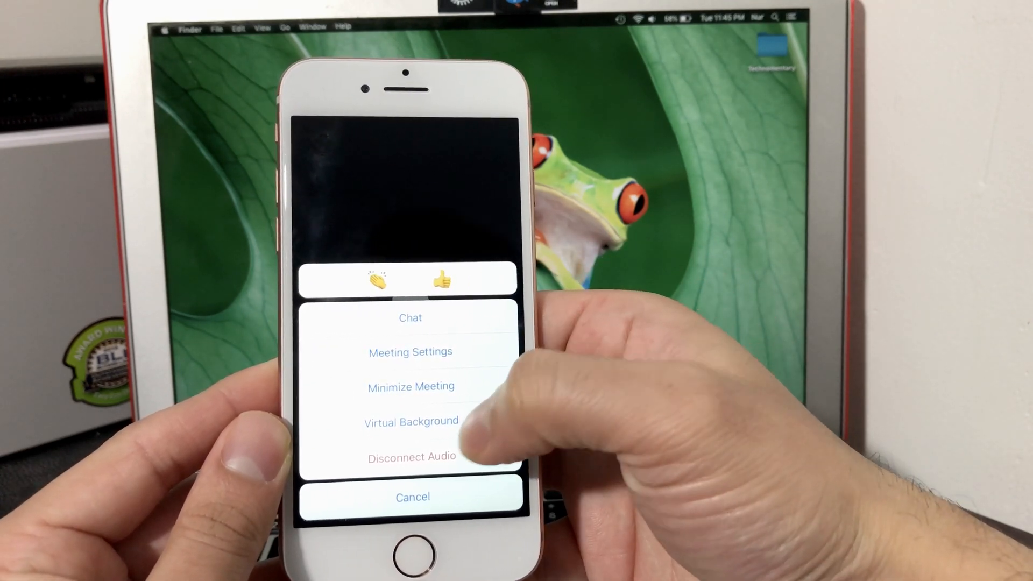
{"action": "left_click", "coordinate": [410, 421]}
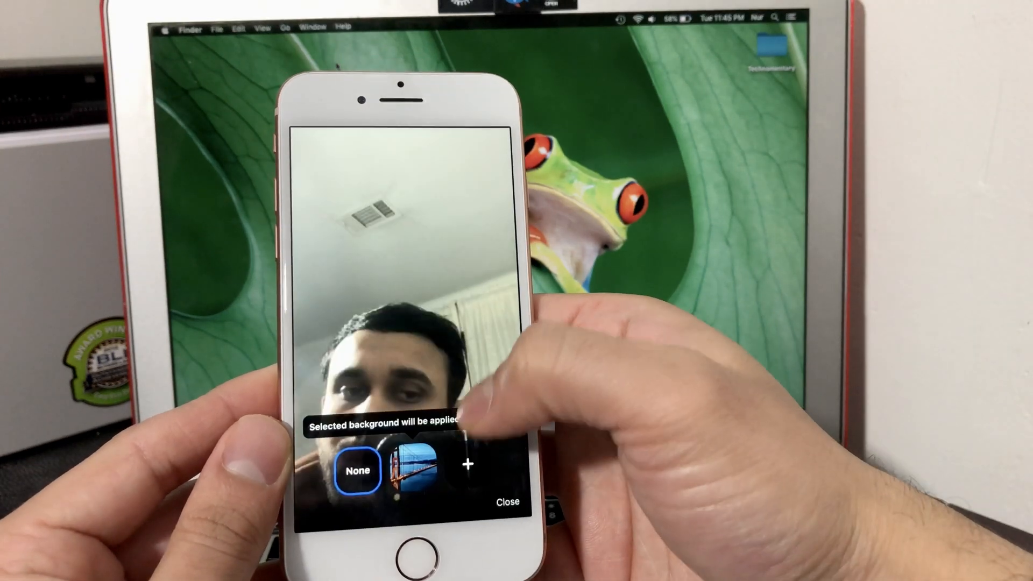
{"action": "left_click", "coordinate": [413, 468]}
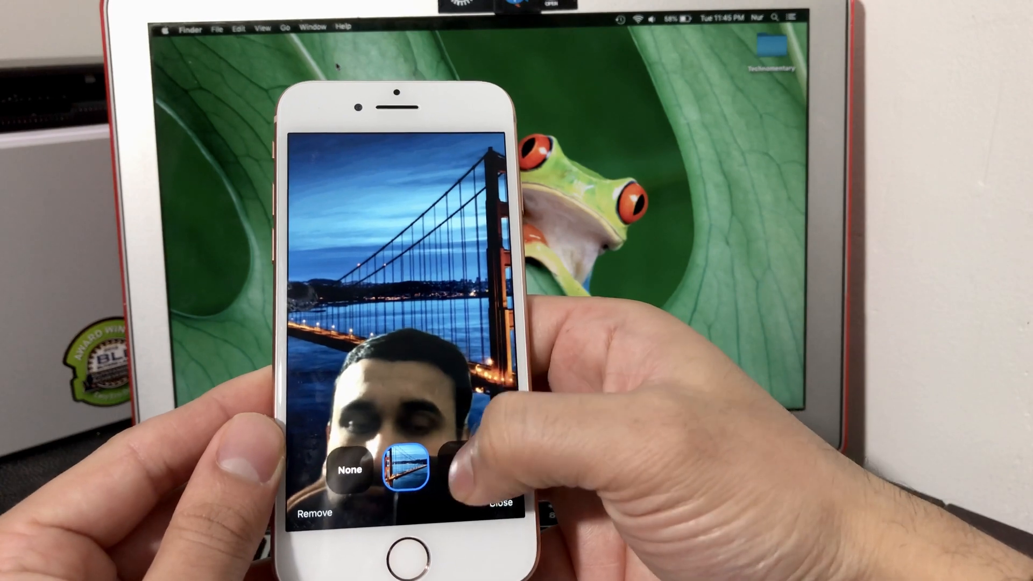
{"action": "left_click", "coordinate": [406, 468]}
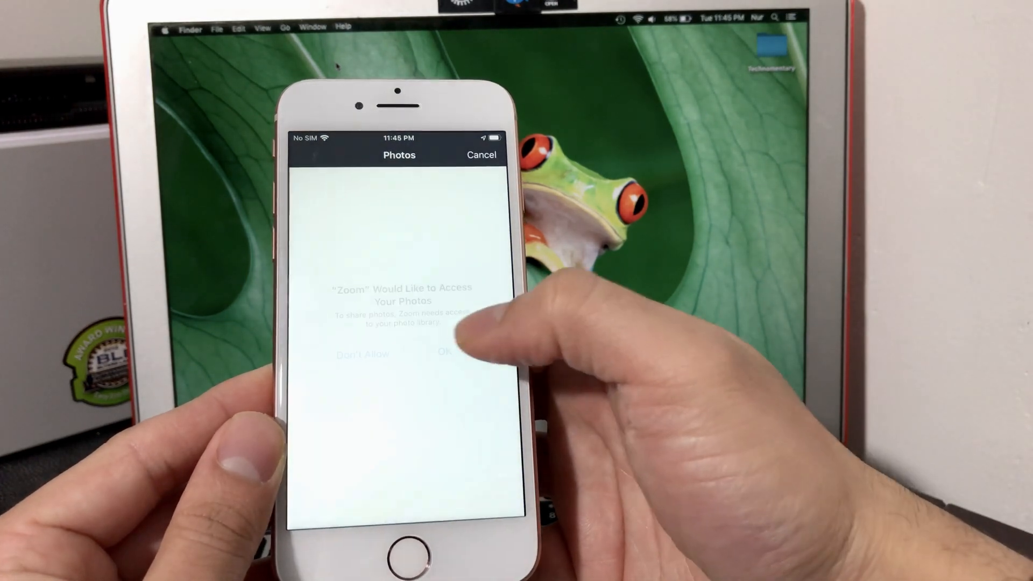
{"action": "left_click", "coordinate": [447, 353]}
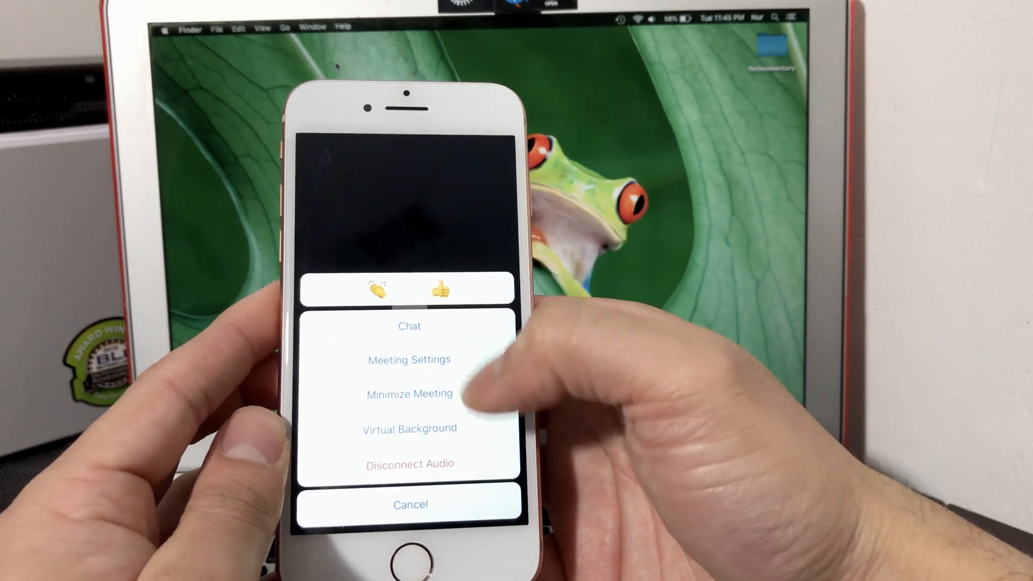
Scroll through the Meeting Settings options before bringing up the End prompt.
{"action": "left_click", "coordinate": [409, 359]}
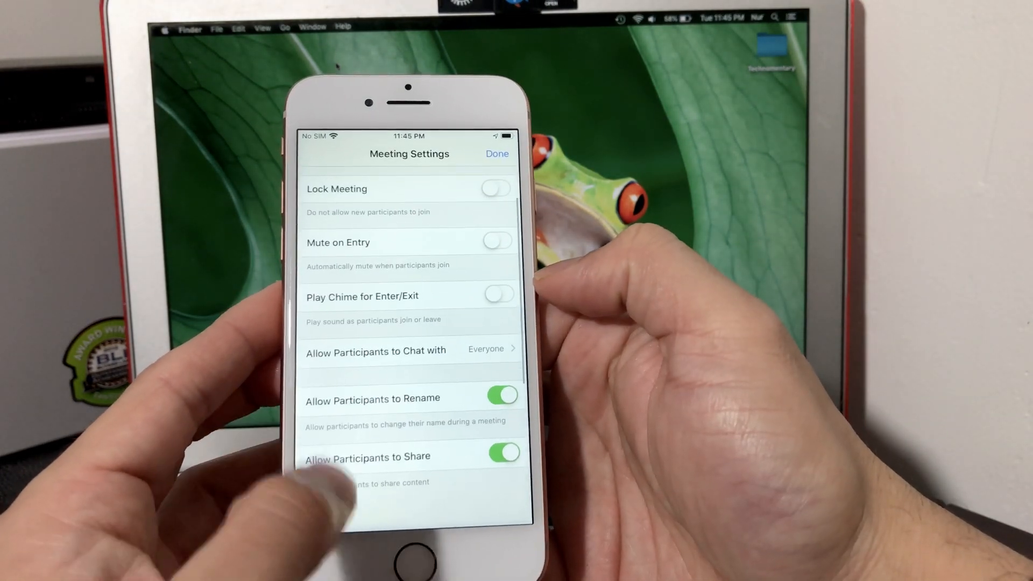
{"action": "scroll", "scroll_direction": "down", "scroll_amount": 3}
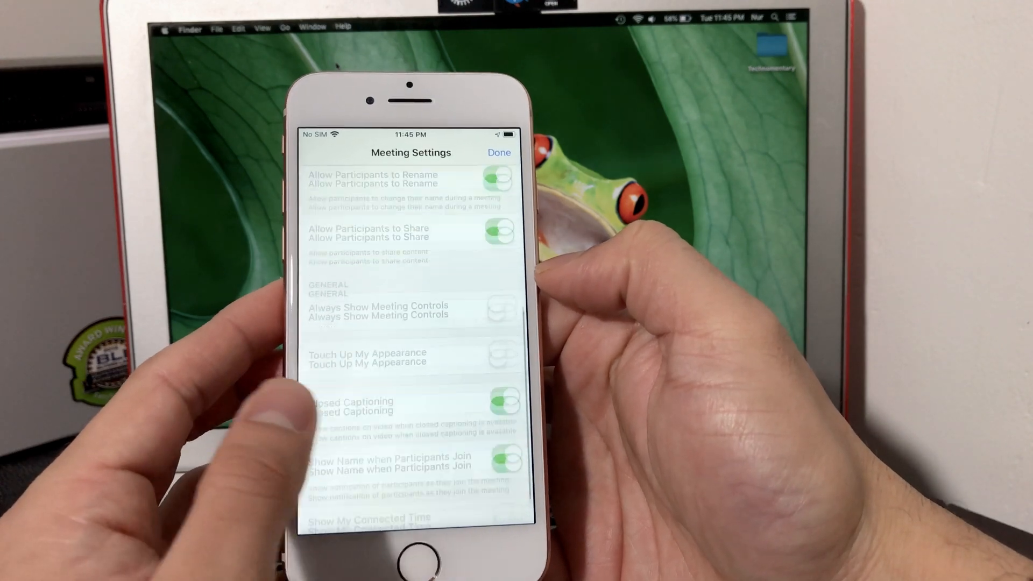
{"action": "scroll", "scroll_direction": "down", "scroll_amount": 3}
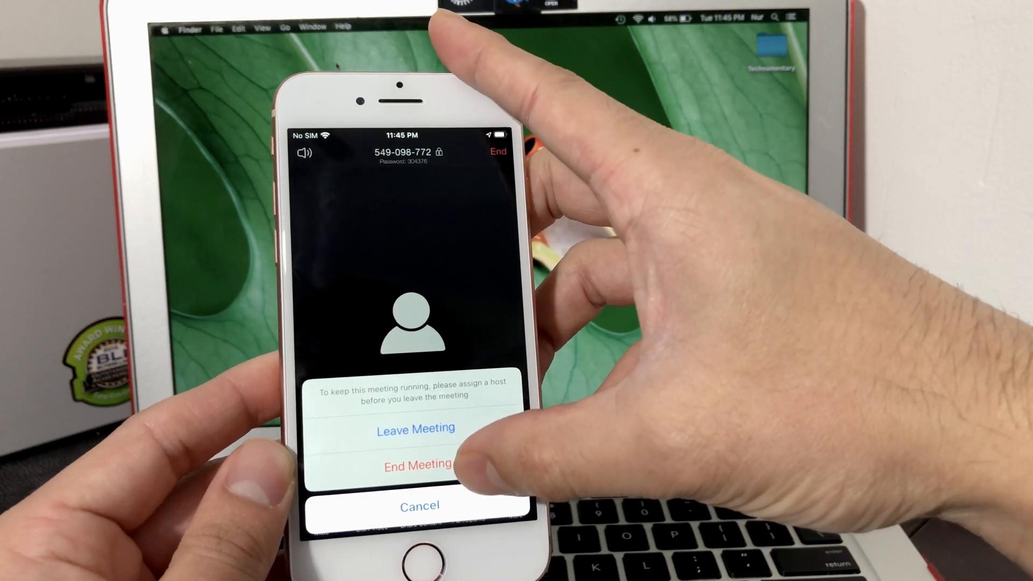
End the meeting for all participants and land on Meet & Chat.
{"action": "left_click", "coordinate": [416, 429]}
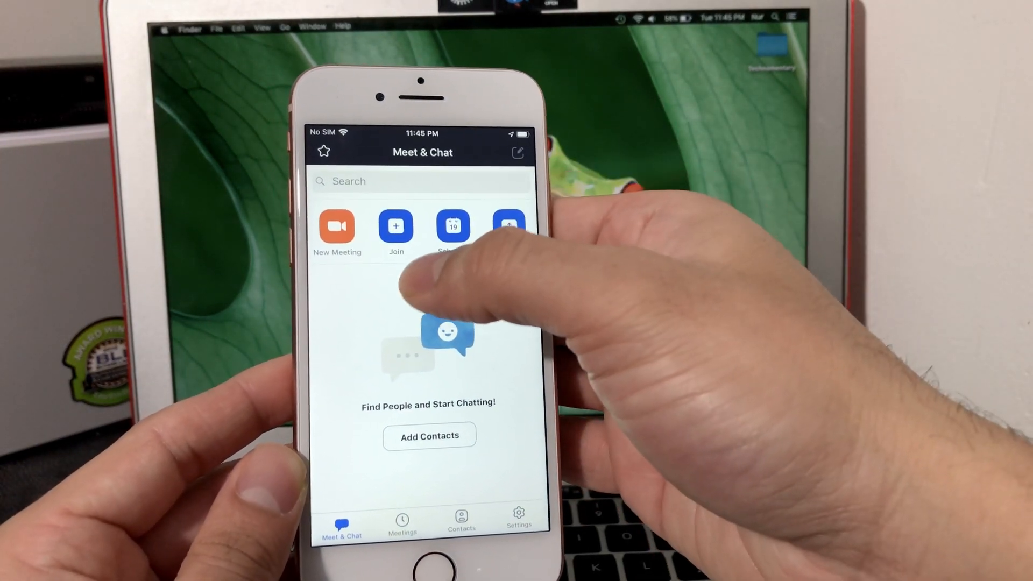
{"action": "left_click", "coordinate": [396, 226]}
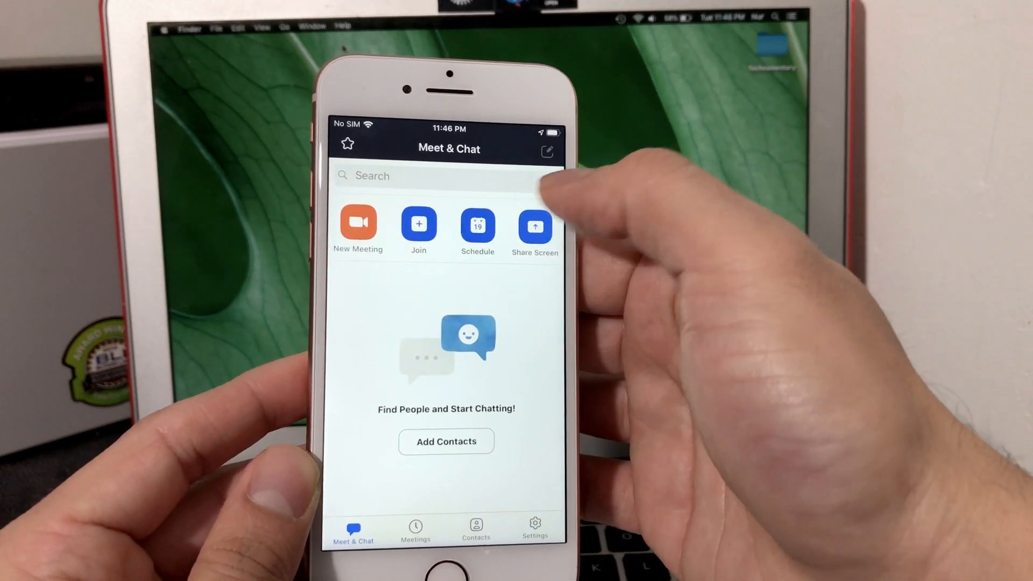
Fill in the Schedule Meeting form with Required Meeting Password on and finish.
{"action": "left_click", "coordinate": [477, 224]}
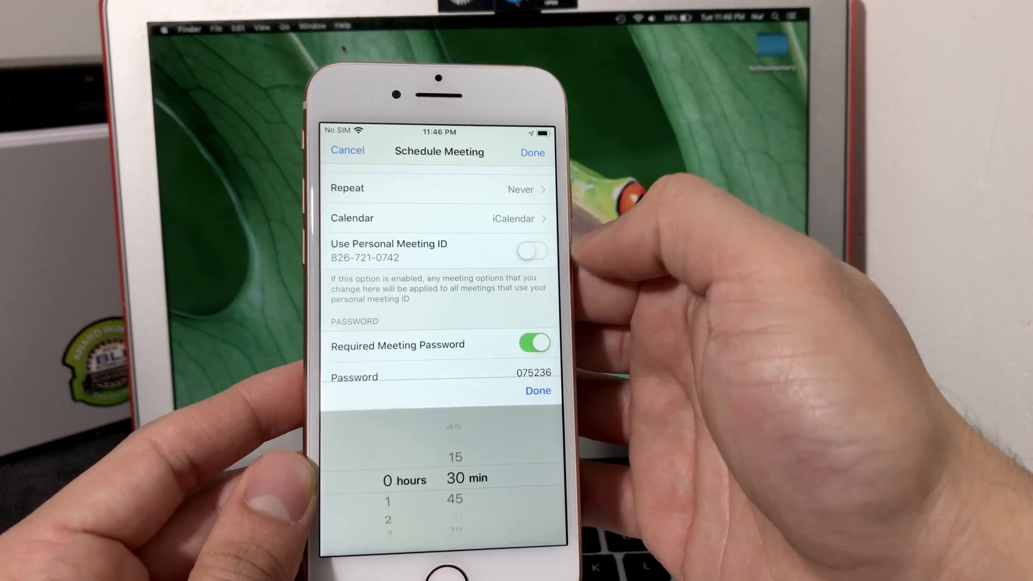
{"action": "scroll", "scroll_direction": "up", "scroll_amount": 3}
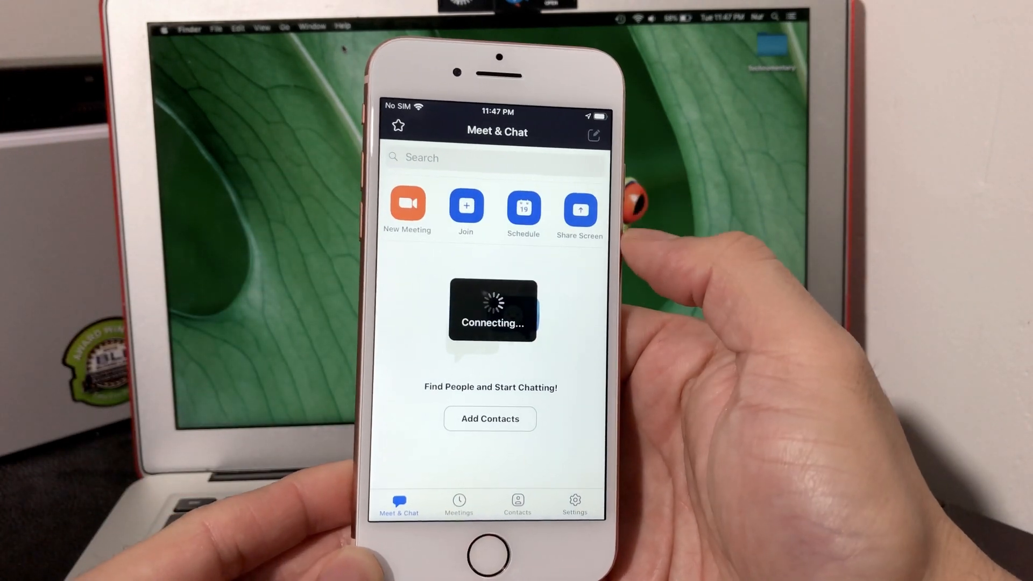
{"action": "left_click", "coordinate": [579, 205]}
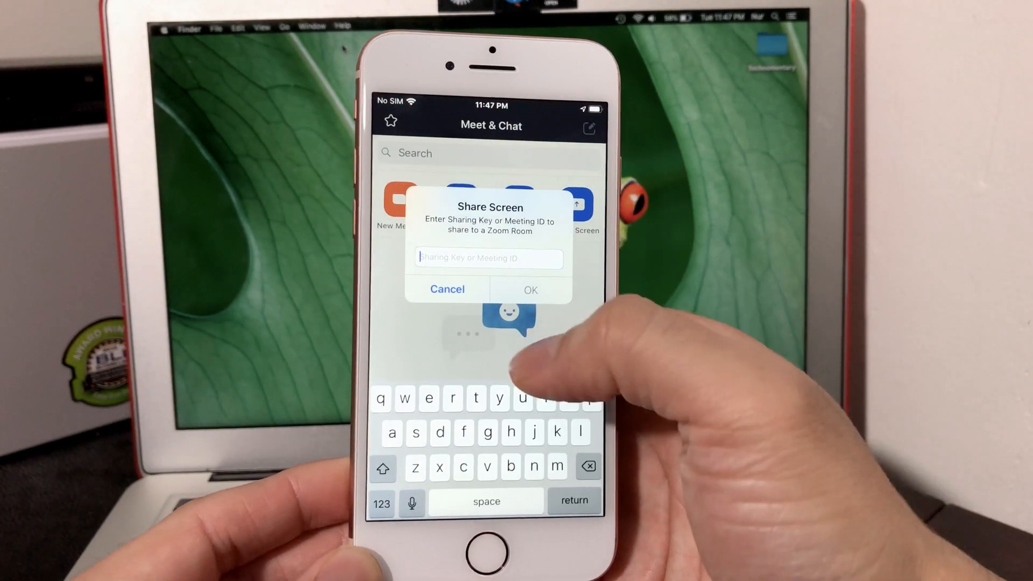
{"action": "left_click", "coordinate": [448, 290]}
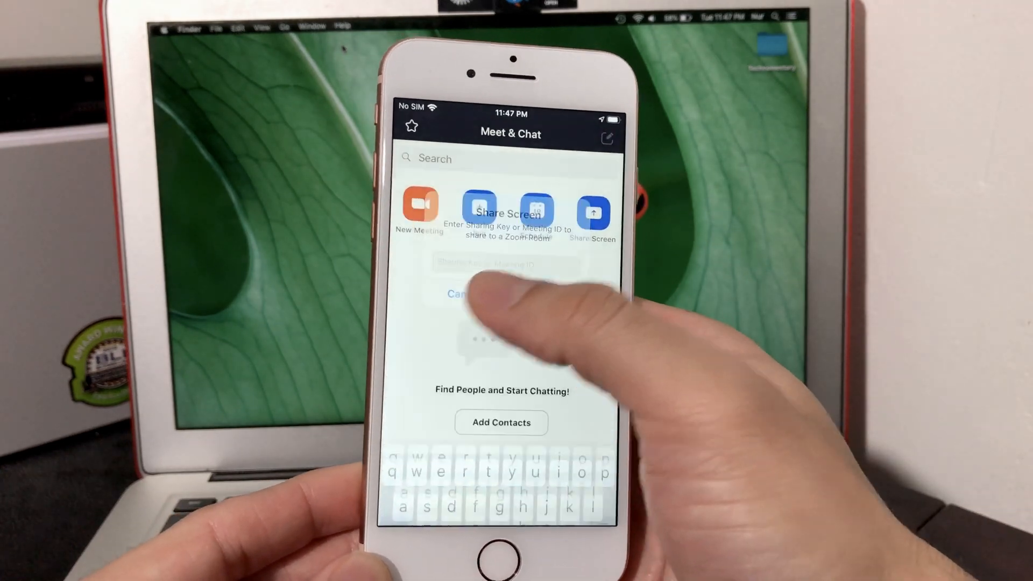
{"action": "left_click", "coordinate": [459, 294]}
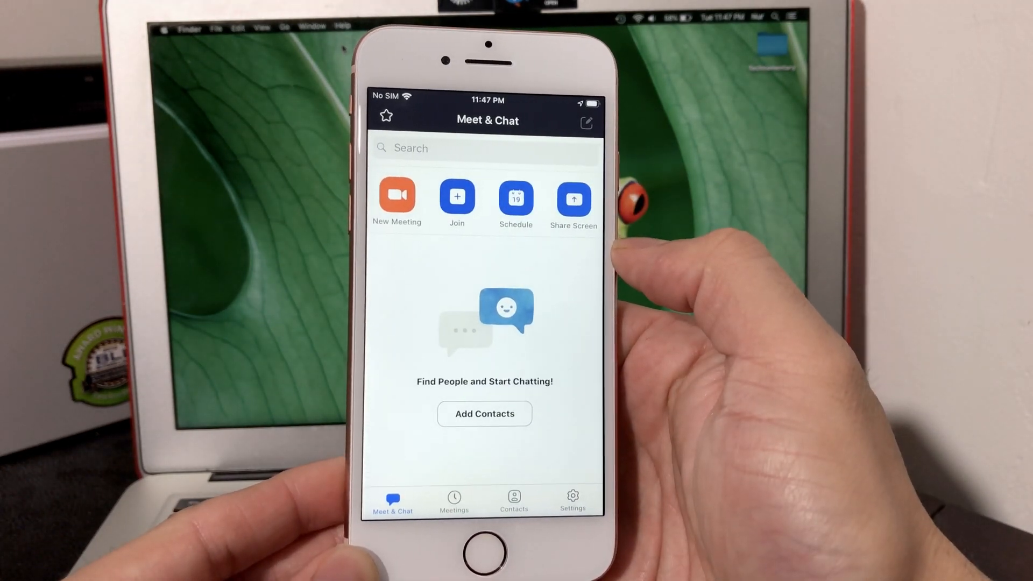